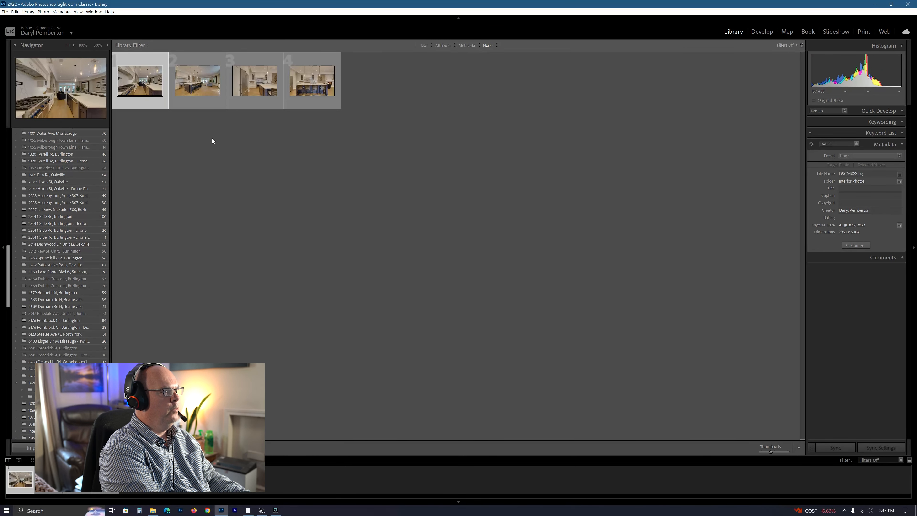
mouse_move(734, 87)
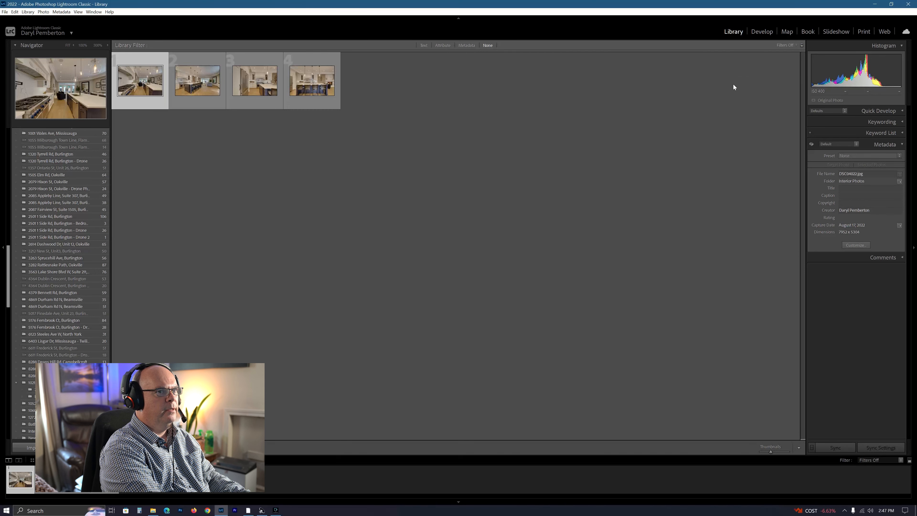
Switch the selected first kitchen photo into the Develop module for editing
click(761, 31)
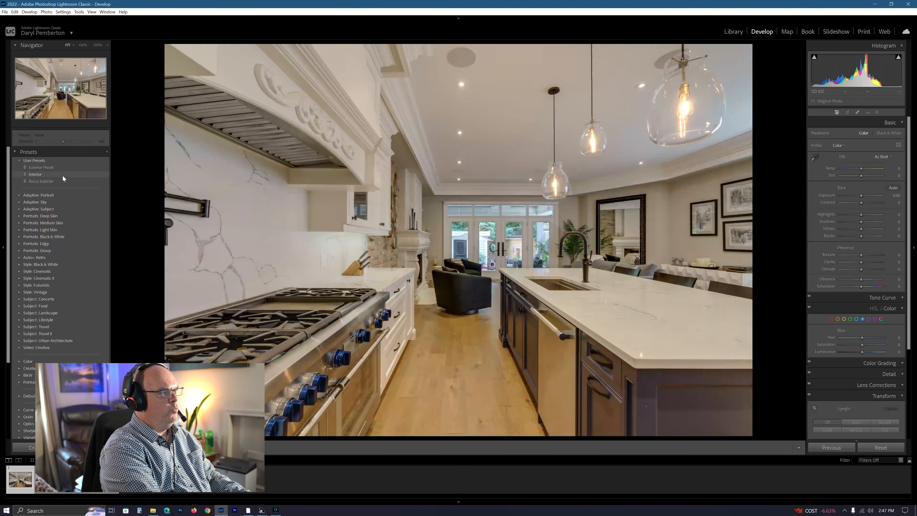
Apply the Interior user preset: shadows +57, highlights -24, clarity +33, vibrance +15
click(35, 174)
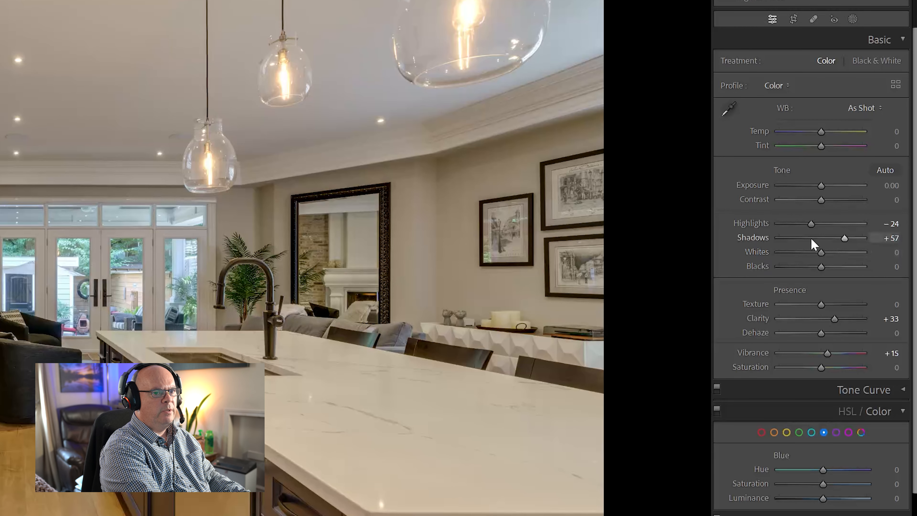
mouse_move(852, 252)
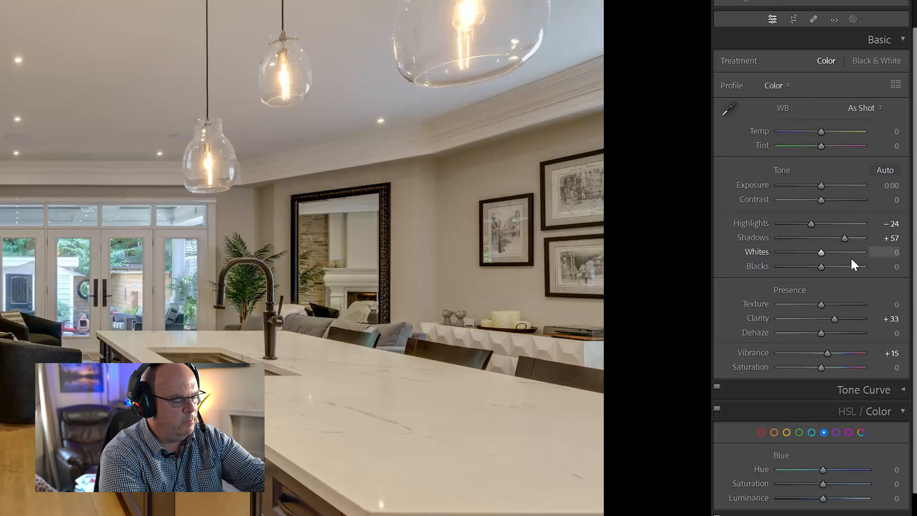
Add a new Brush mask and start painting it onto the photo for a +0.75 exposure lift
click(833, 18)
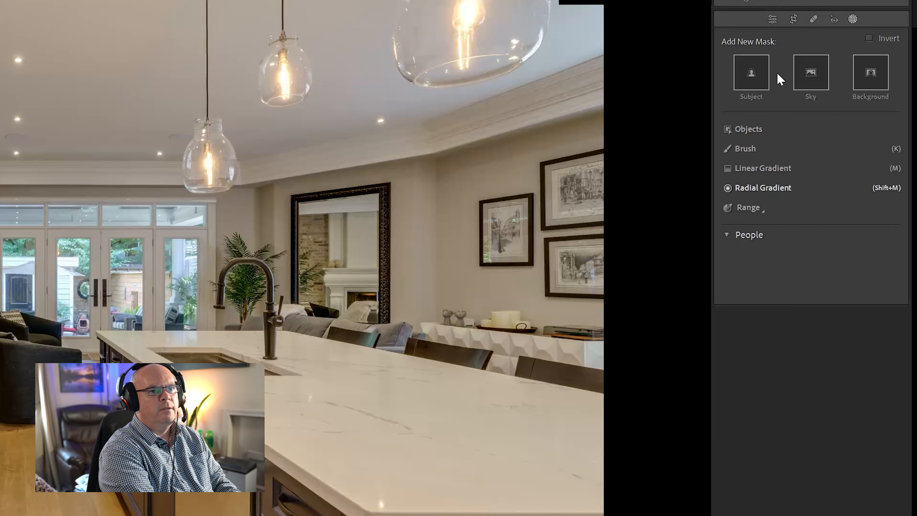
click(852, 19)
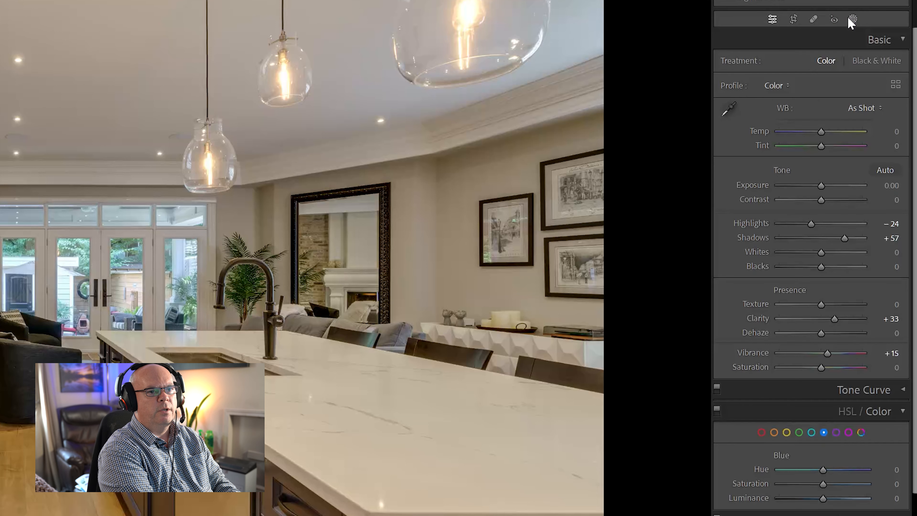
click(852, 19)
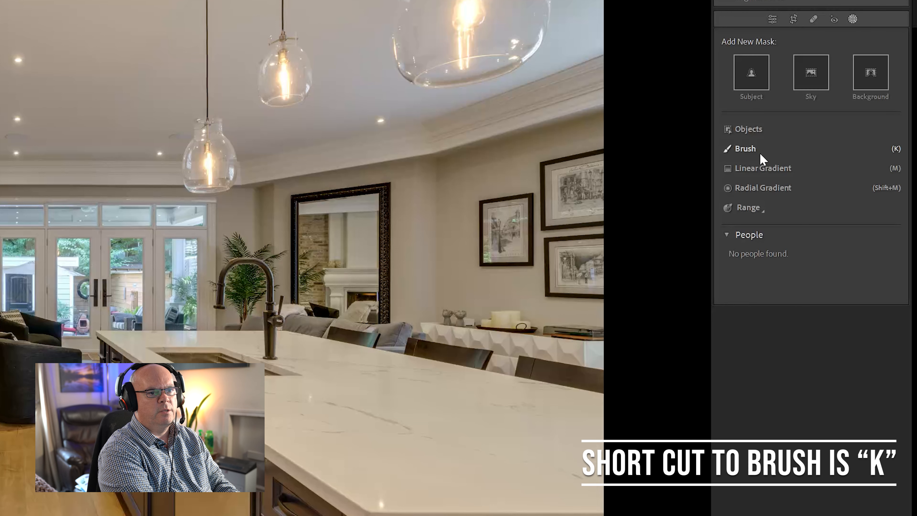
click(745, 149)
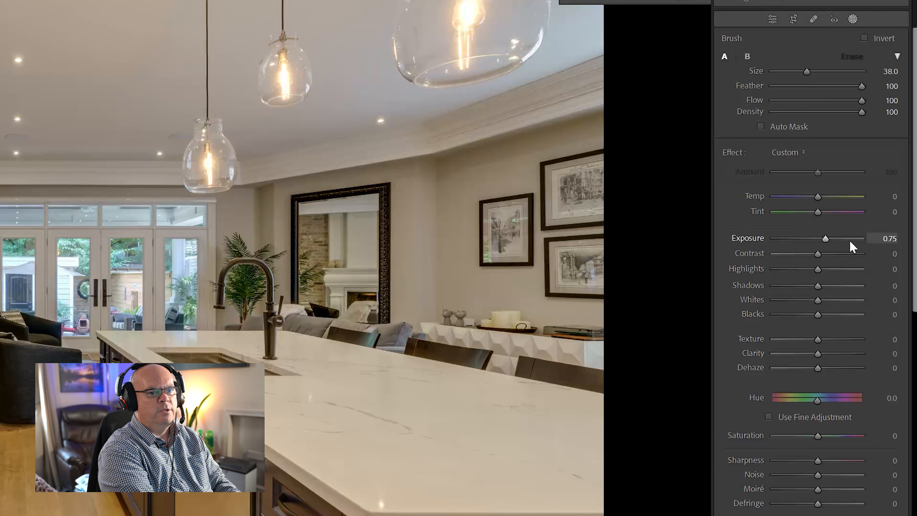
mouse_move(860, 247)
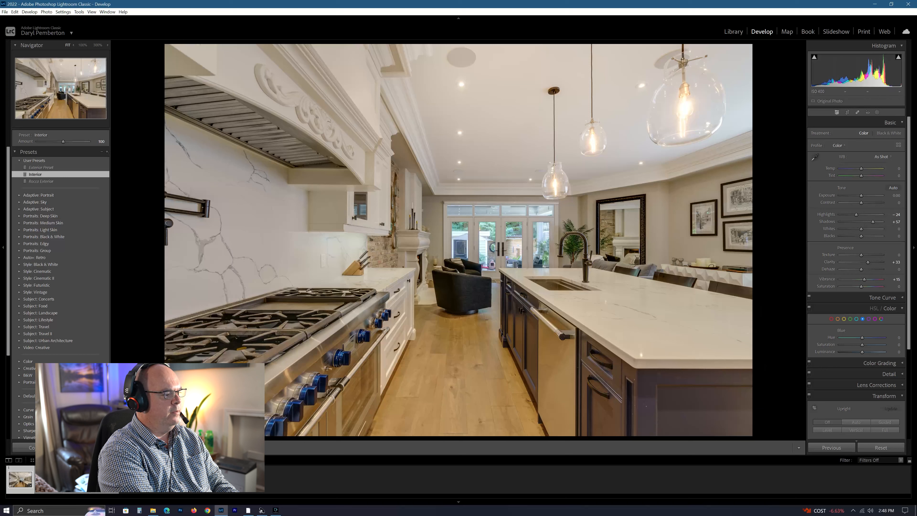
Raise the whole photo's Exposure to about +0.40
key(y)
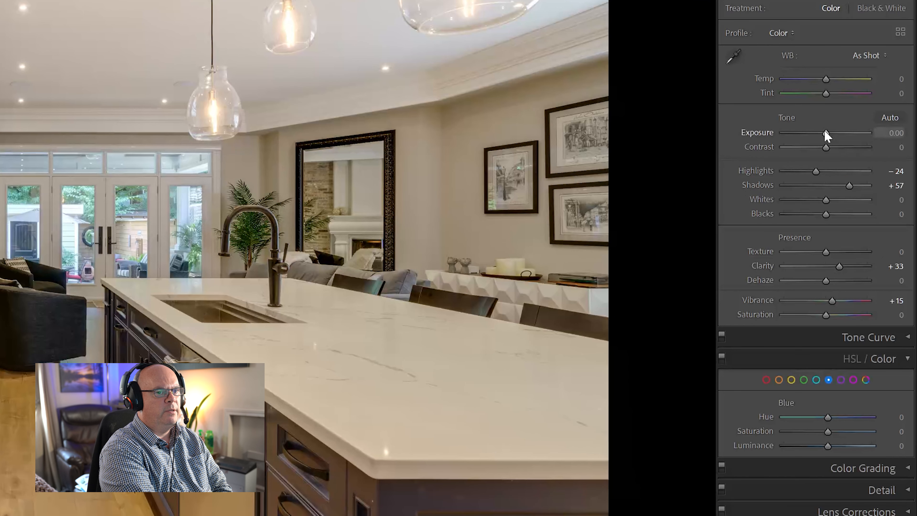
drag(823, 133, 830, 132)
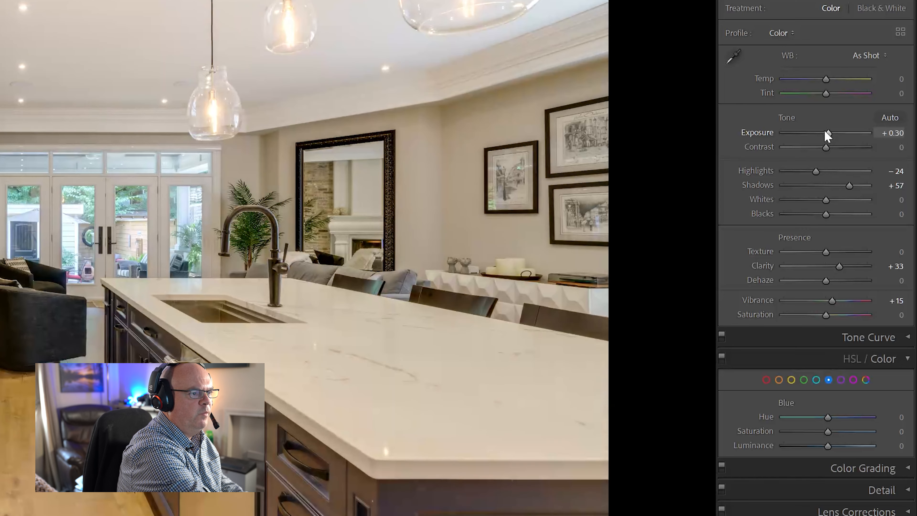
drag(827, 133, 829, 133)
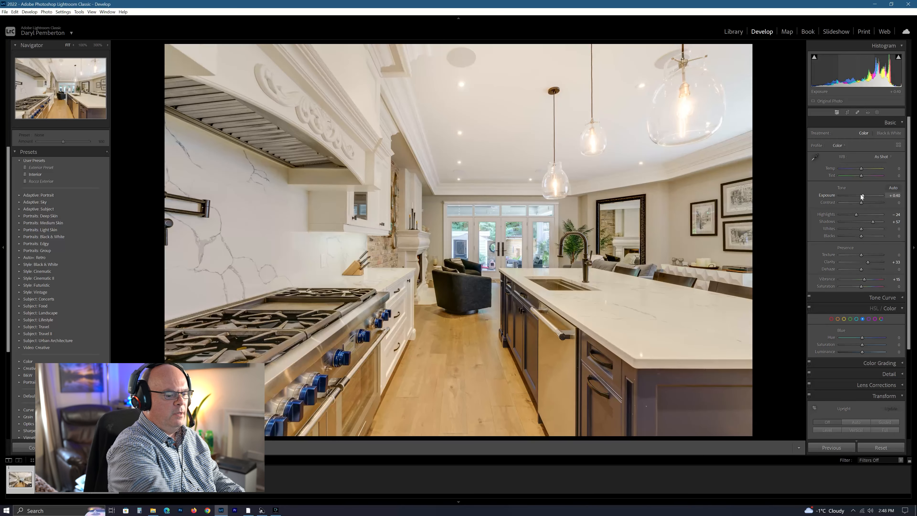
drag(865, 195, 861, 196)
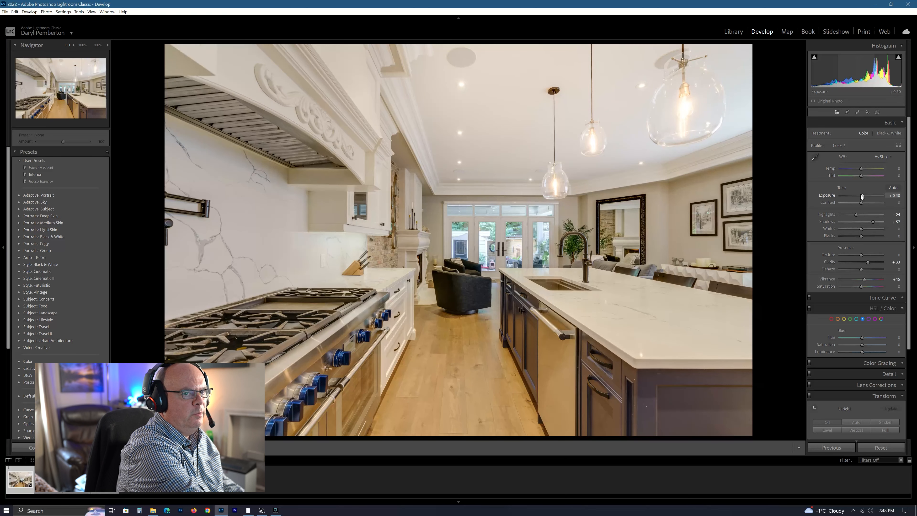
drag(860, 198, 863, 197)
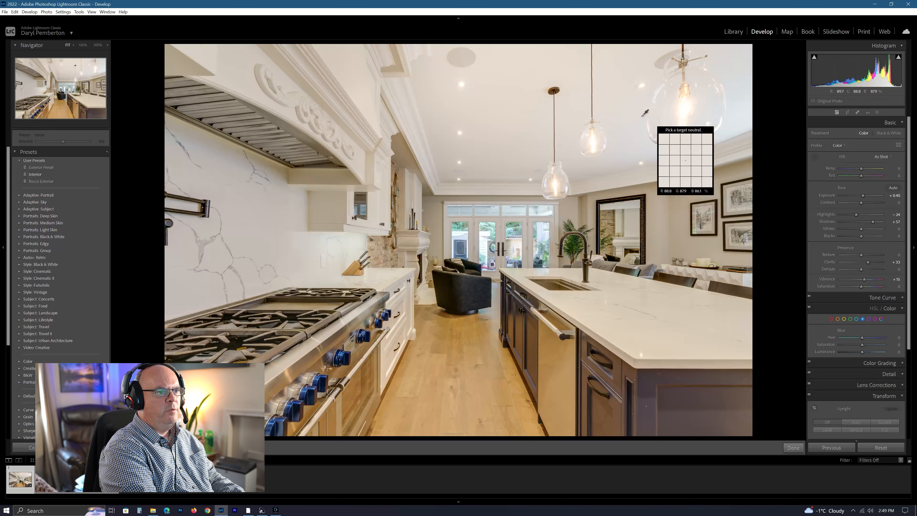
Sample the white ceiling as the white-balance neutral, giving temp about -14
click(553, 93)
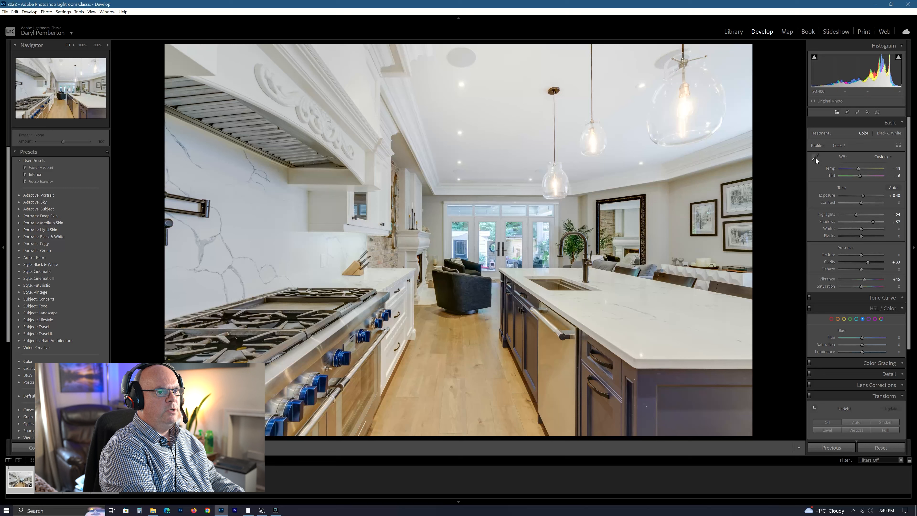
click(814, 159)
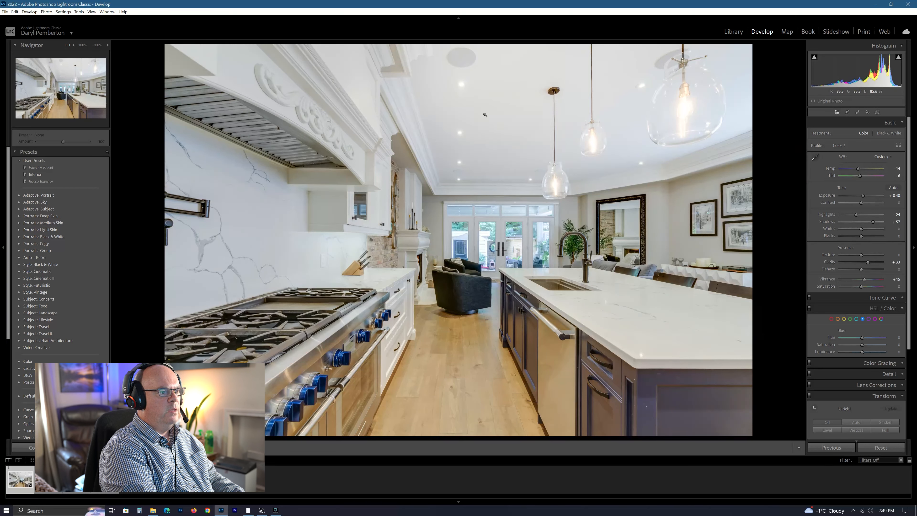
mouse_move(477, 123)
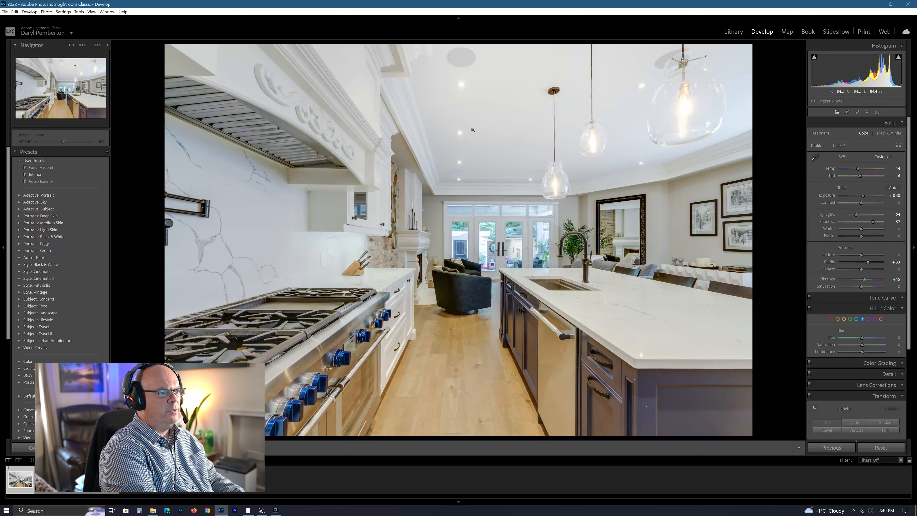
mouse_move(498, 157)
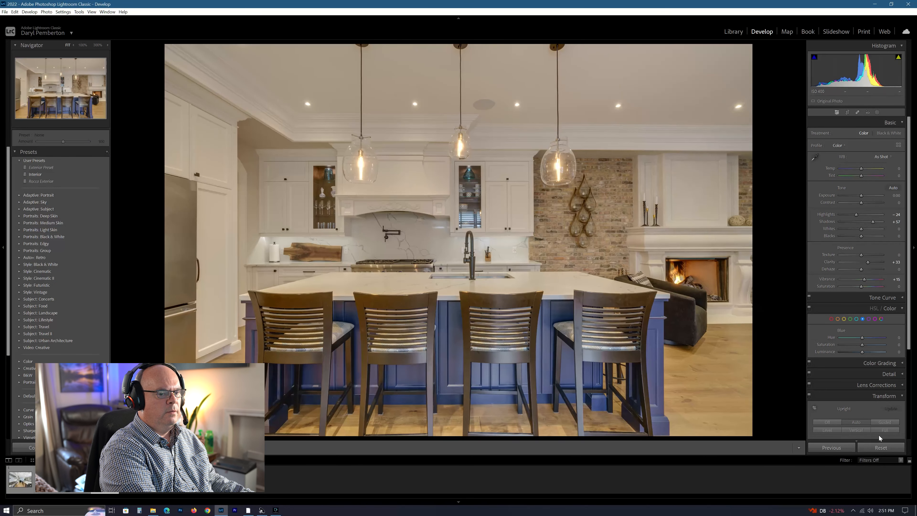
Start a brush mask on the second kitchen photo for a +0.75 local exposure lift
click(884, 336)
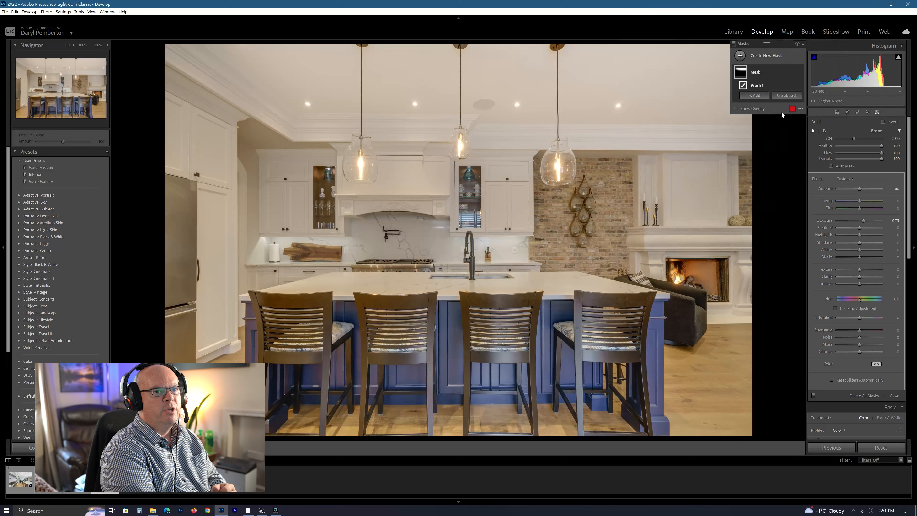
mouse_move(628, 72)
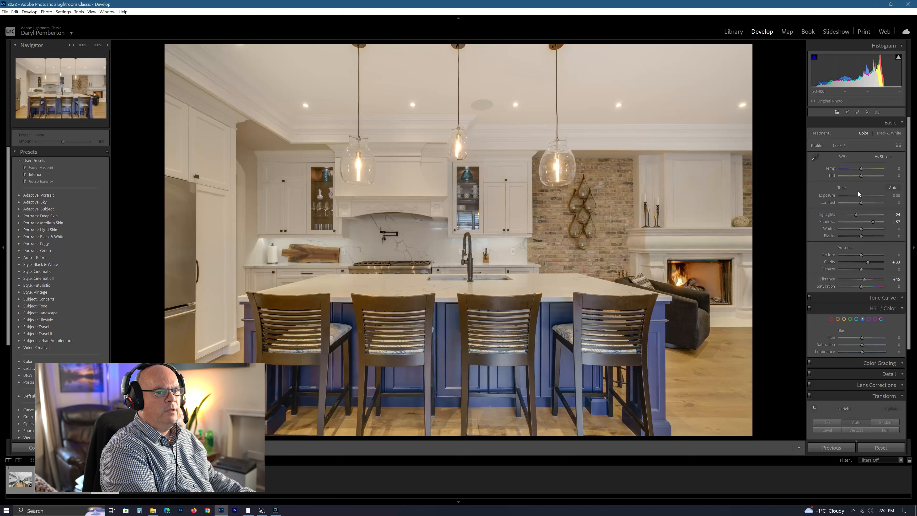
Raise the second photo's Exposure to +0.30 and settle on a mild Blue Saturation reduction in HSL
drag(853, 196, 863, 196)
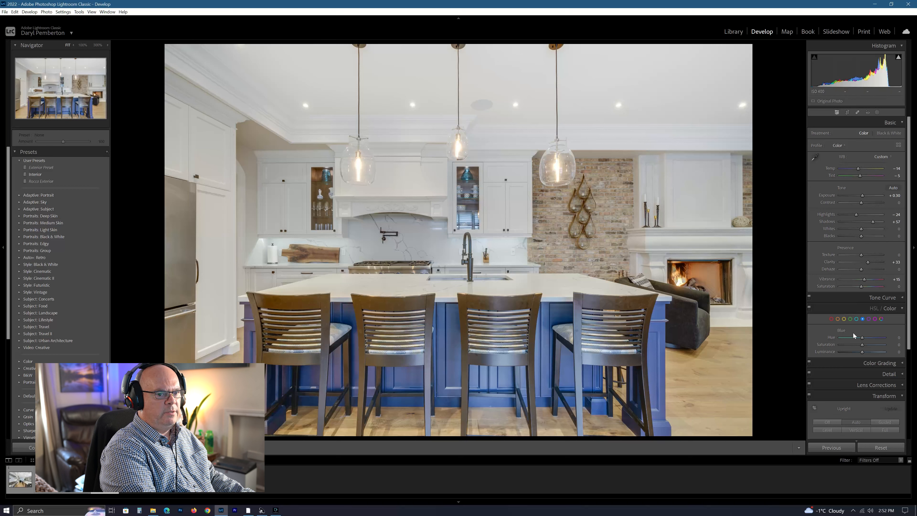
drag(871, 344, 848, 344)
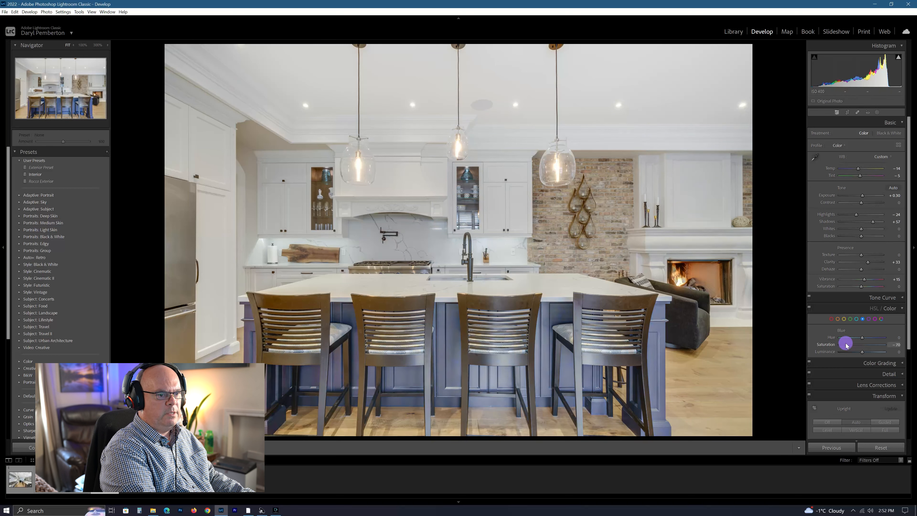
drag(846, 343, 852, 343)
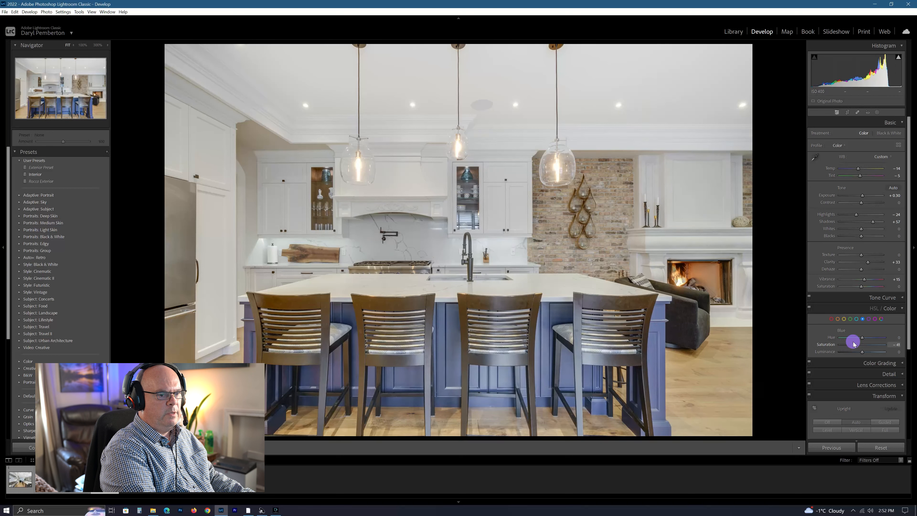
drag(852, 344, 863, 344)
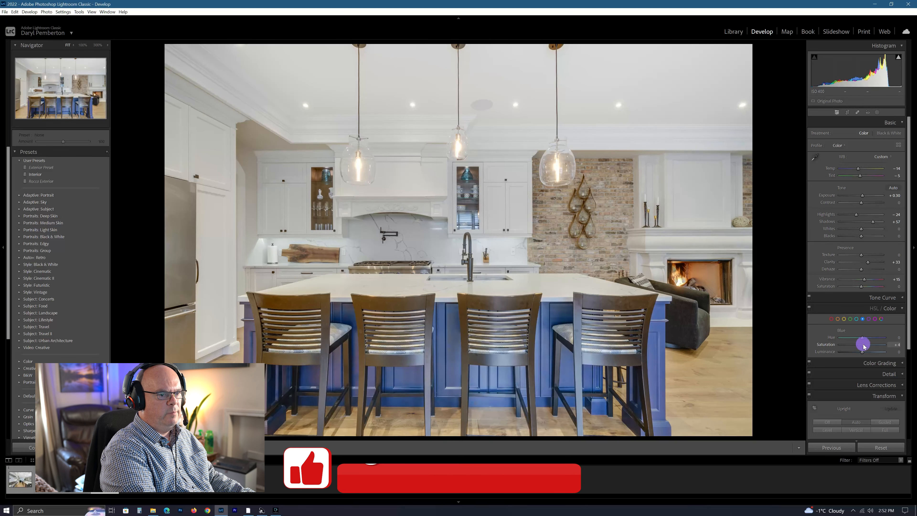
drag(864, 344, 857, 345)
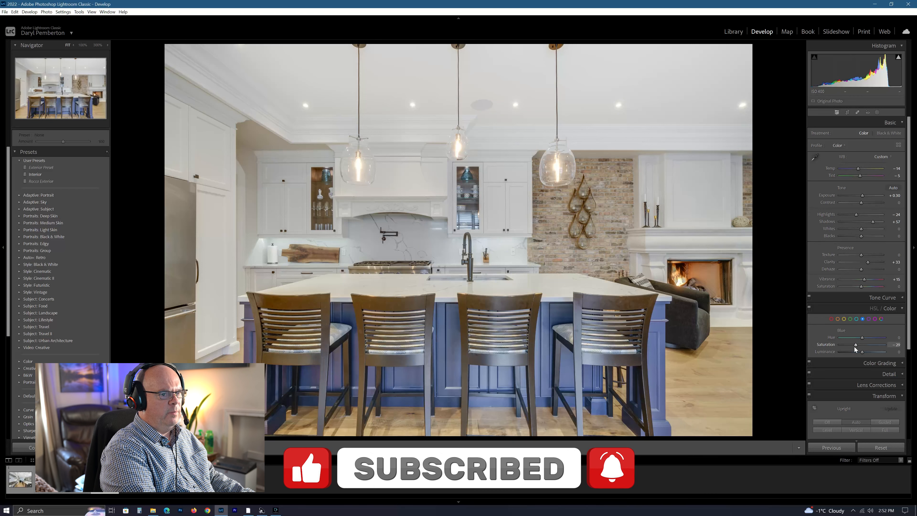
Begin straightening the photo with a slight Rotate adjustment in Transform
click(885, 306)
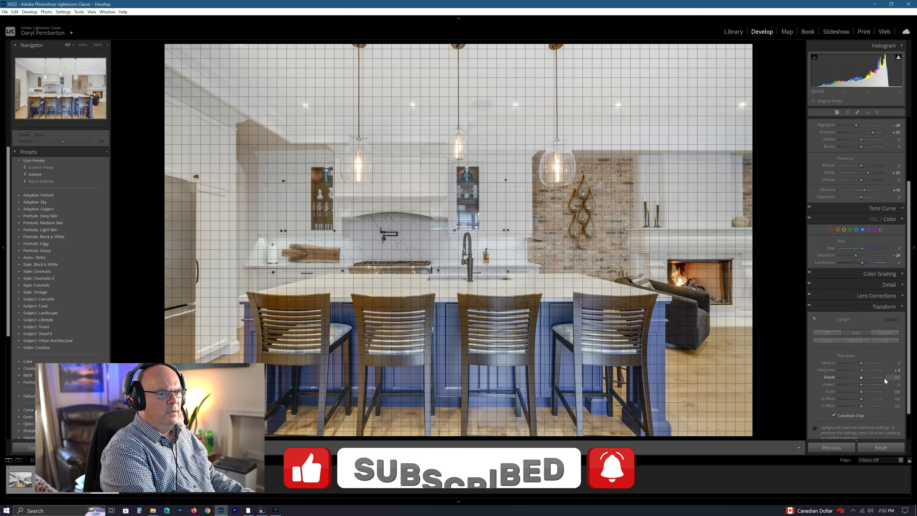